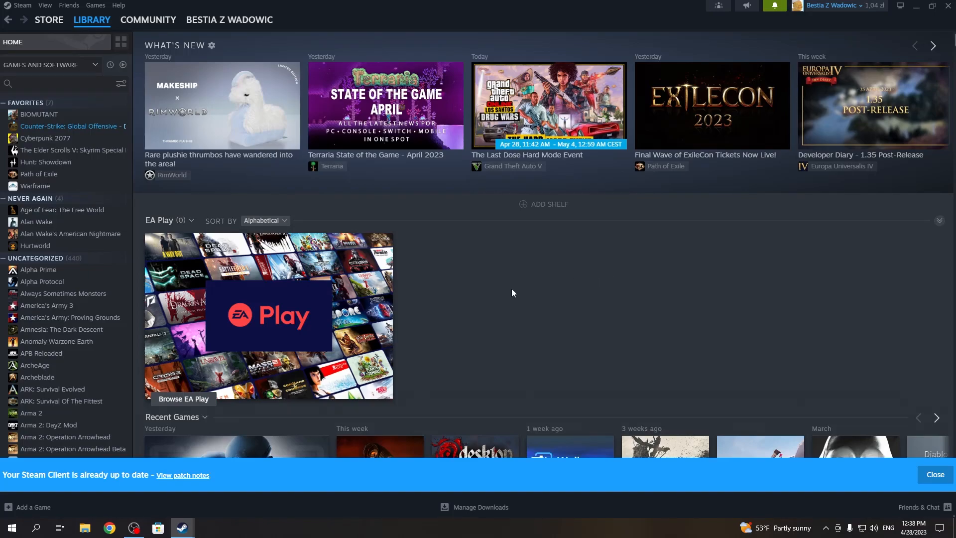
mouse_move(861, 380)
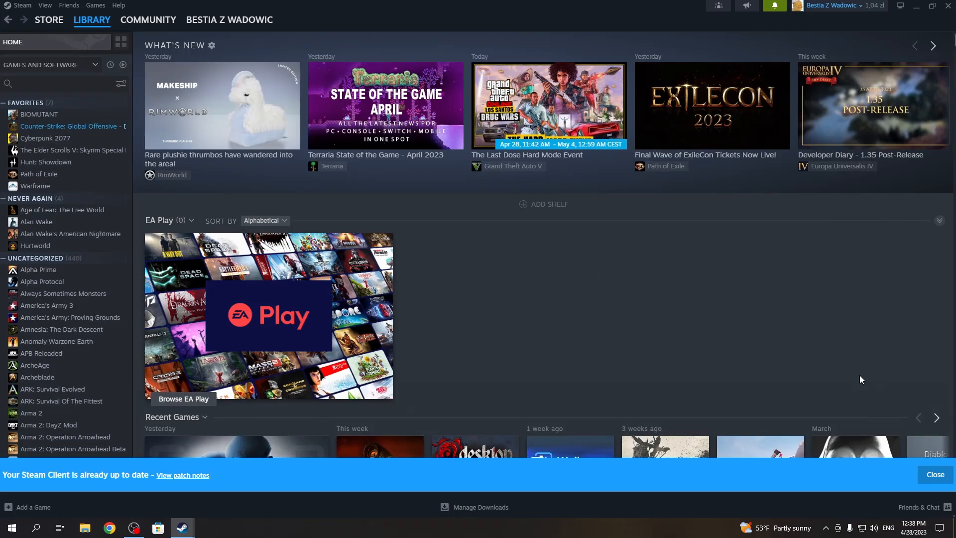
mouse_move(922, 507)
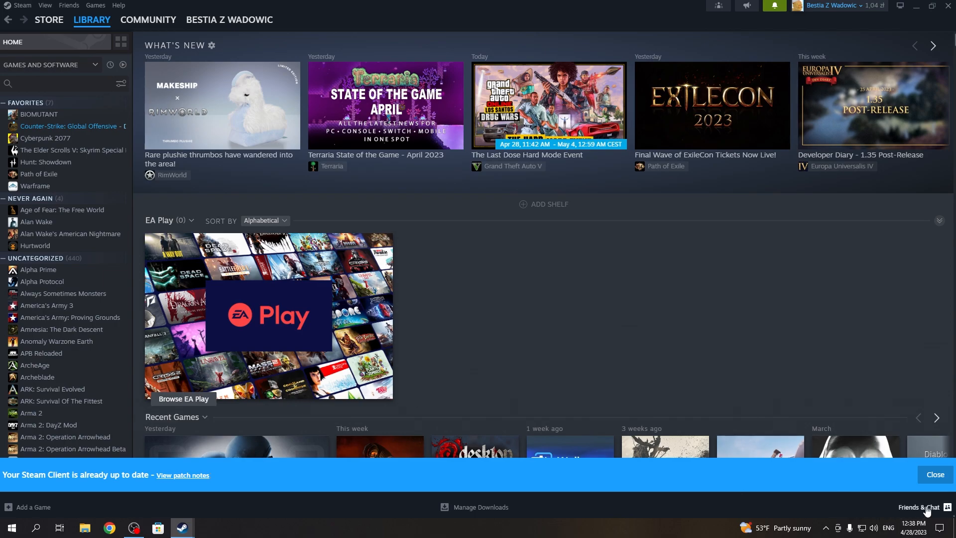
- Show the friends list with a friend's conversation in its own chat window
left_click(922, 507)
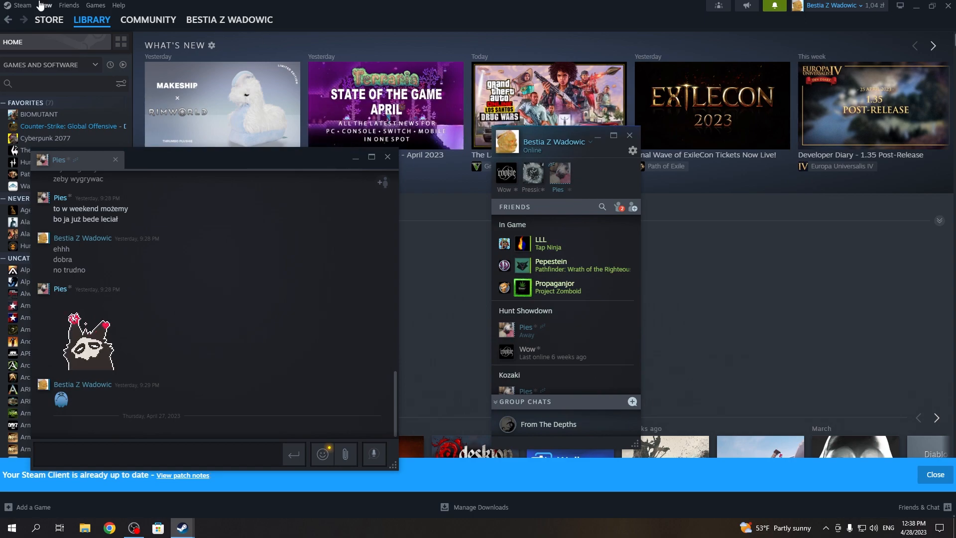
- Reach the Chat section of the Friends & Chat settings via the Steam menu
left_click(21, 5)
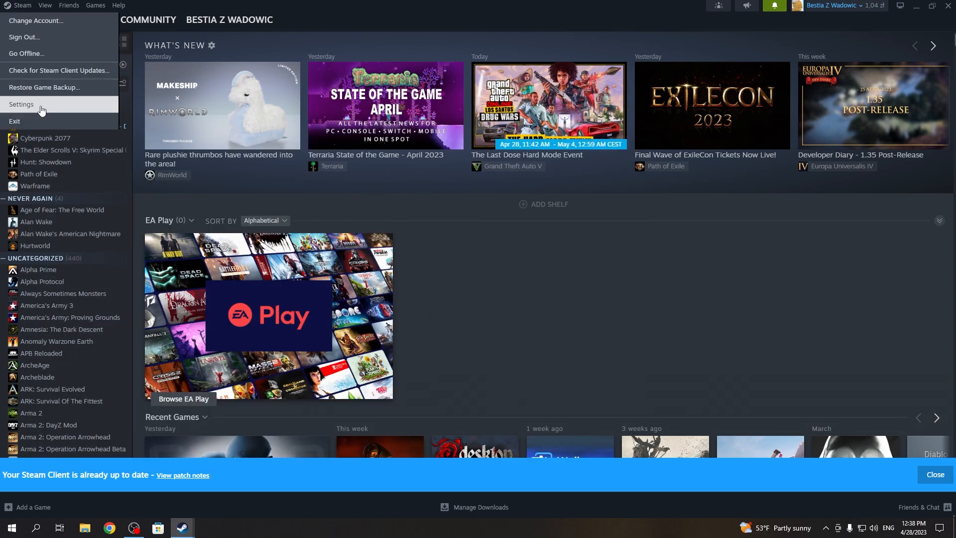
left_click(21, 104)
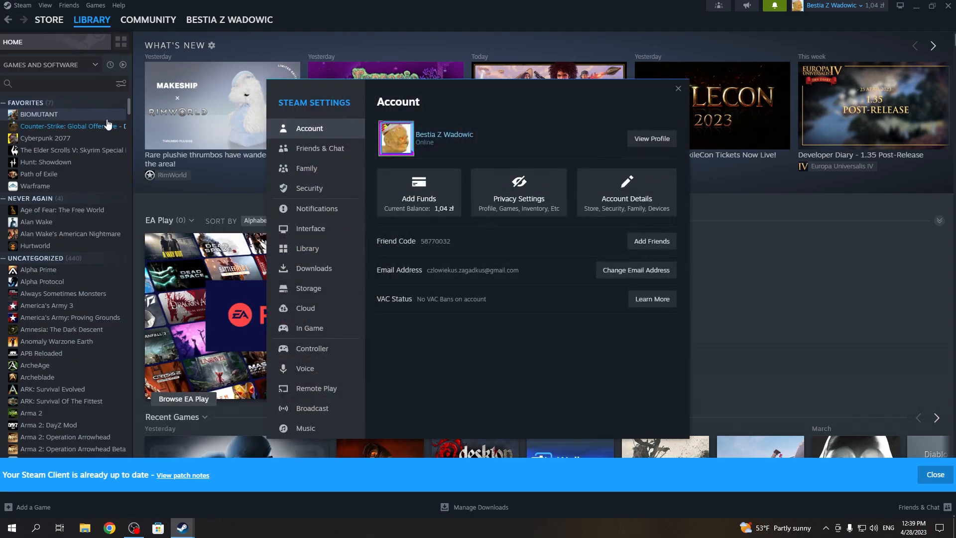
left_click(318, 148)
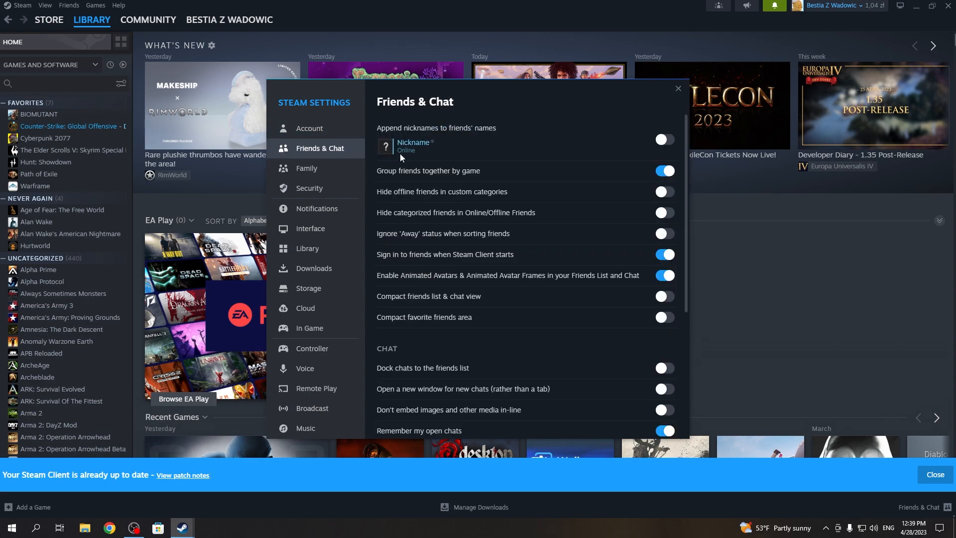
scroll("down", 3)
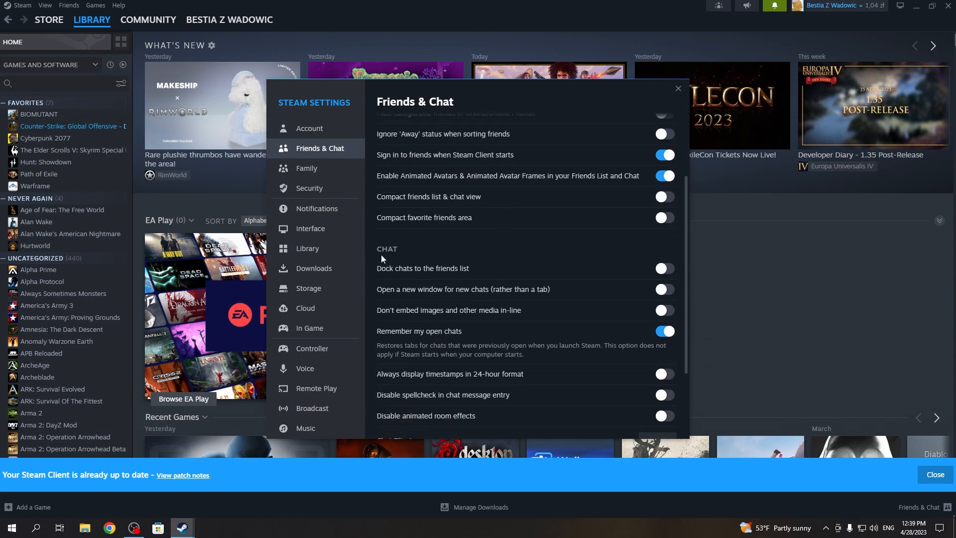
mouse_move(444, 275)
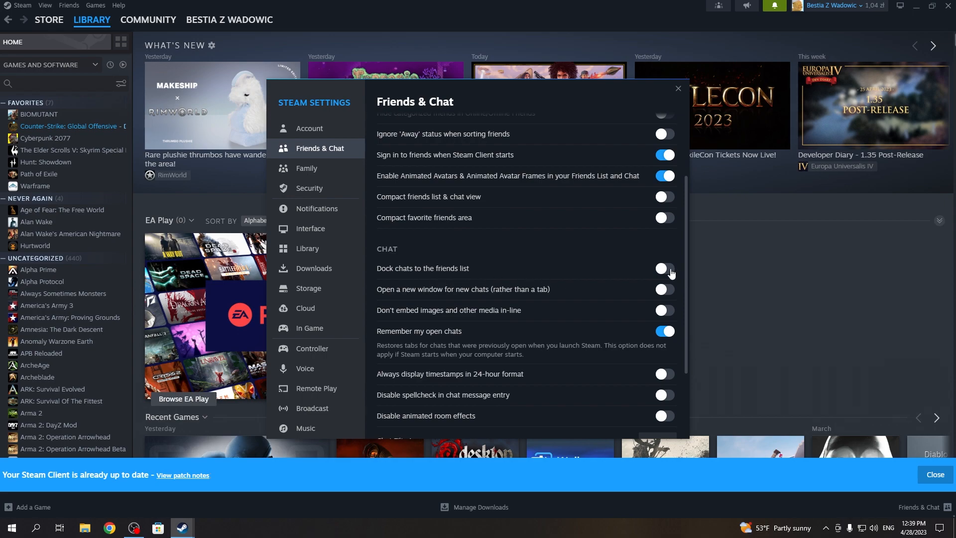
left_click(664, 267)
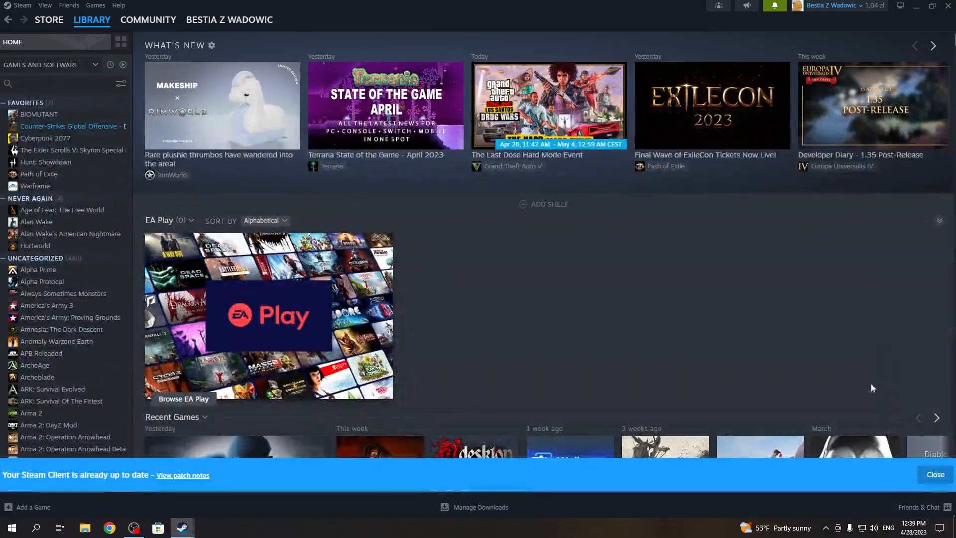
mouse_move(709, 366)
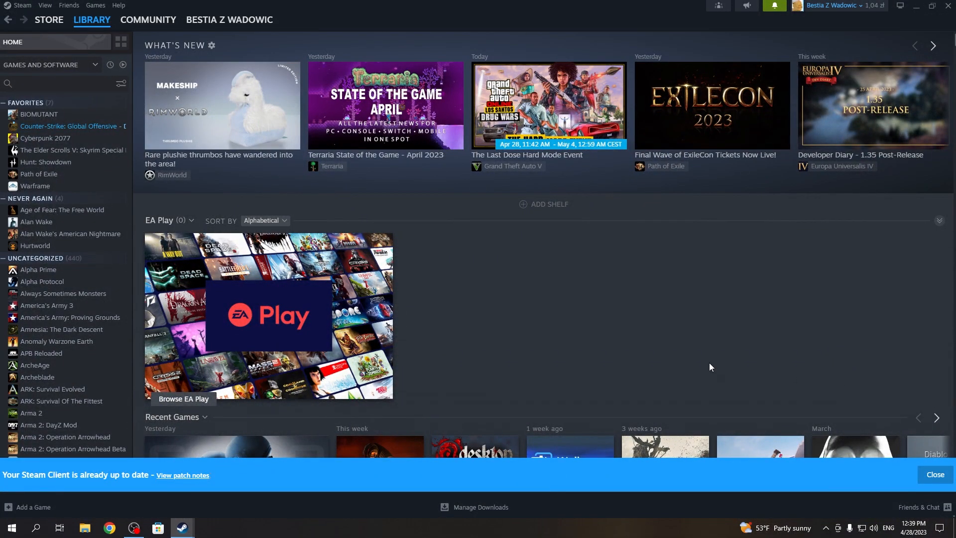